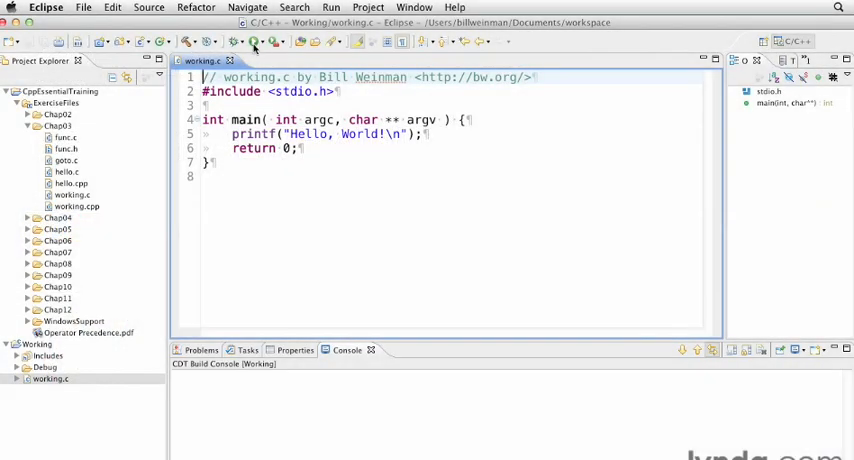
- Run working.c from the toolbar so the console prompts "Type a string:"
{"action": "left_click", "coordinate": [252, 41]}
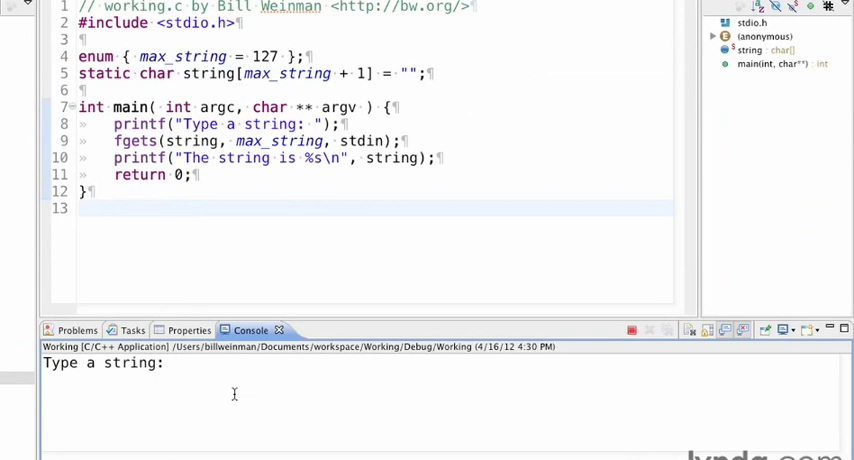
- Enter "this is a string" at the console prompt
{"action": "type", "text": "this is a"}
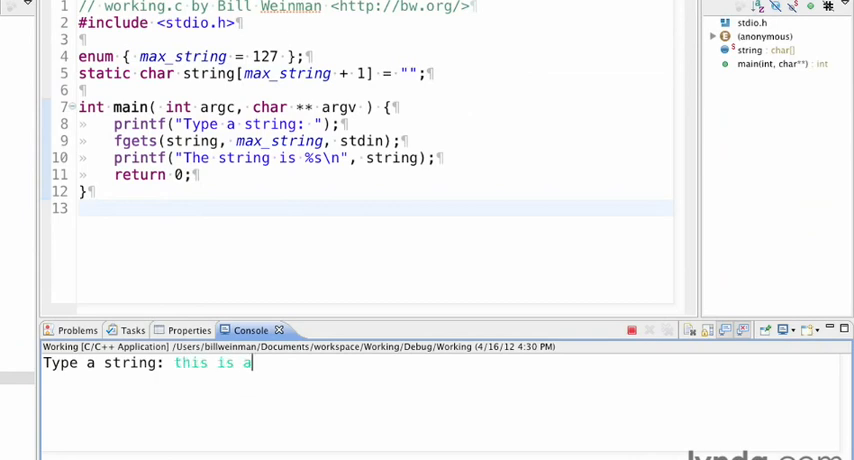
{"action": "type", "text": "string"}
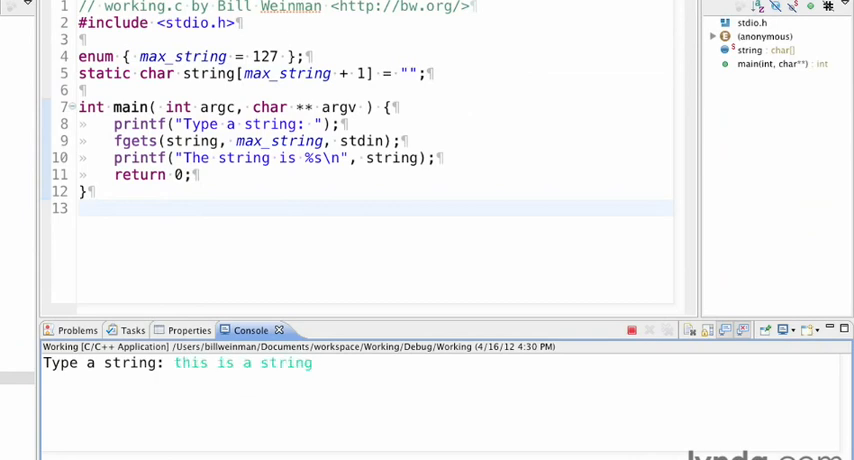